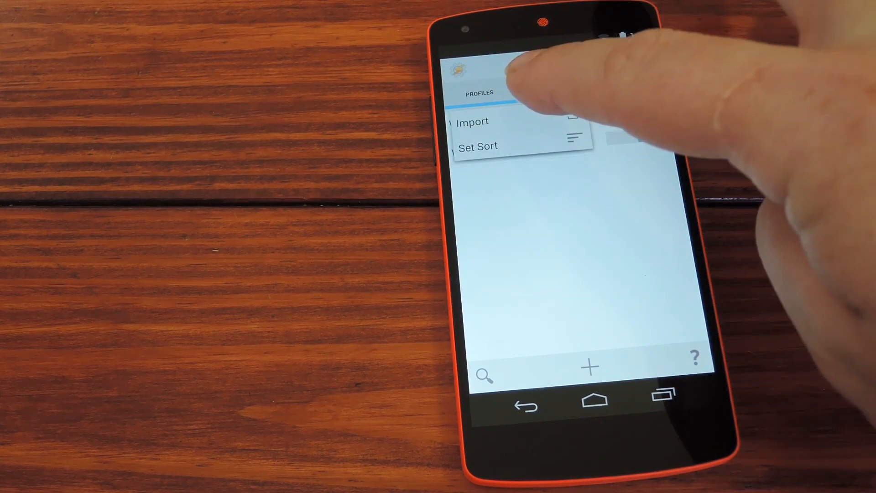
- Import the WIFI Starter and WIFI Stopper profiles, then view the task list
click(471, 122)
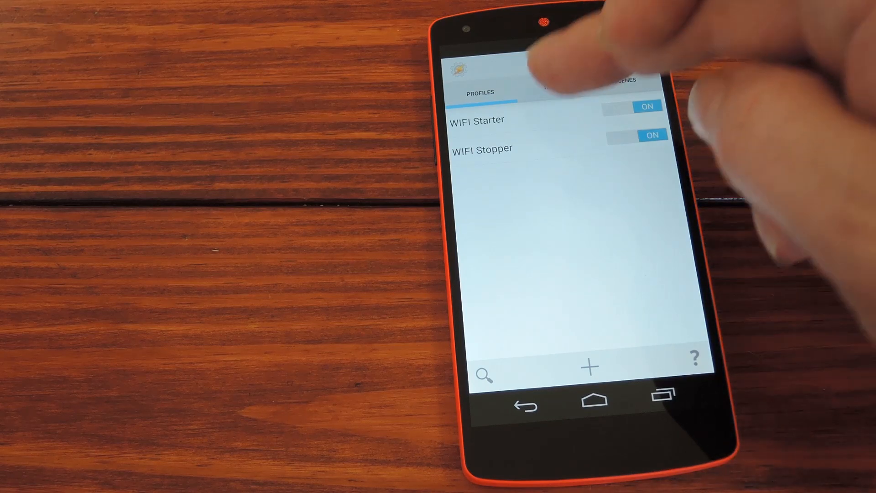
click(551, 92)
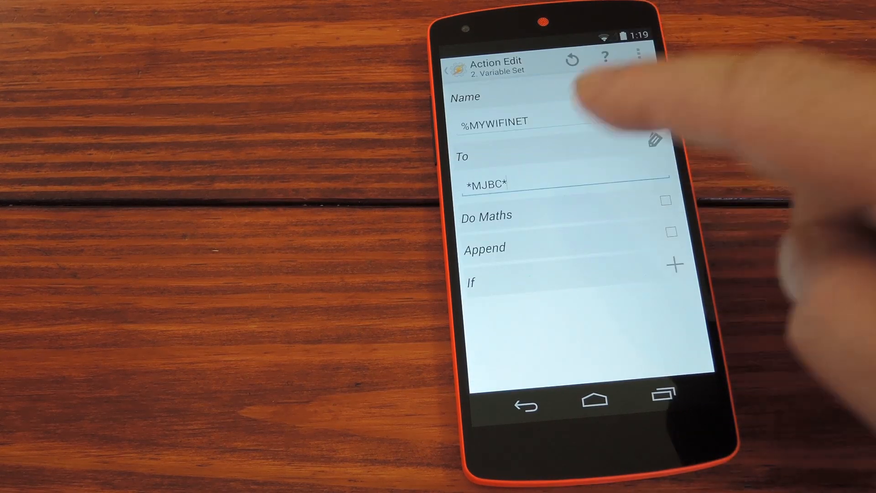
- Replace the *MJBC* placeholder in %MYWIFINET with the network name 'Nacho'
click(559, 185)
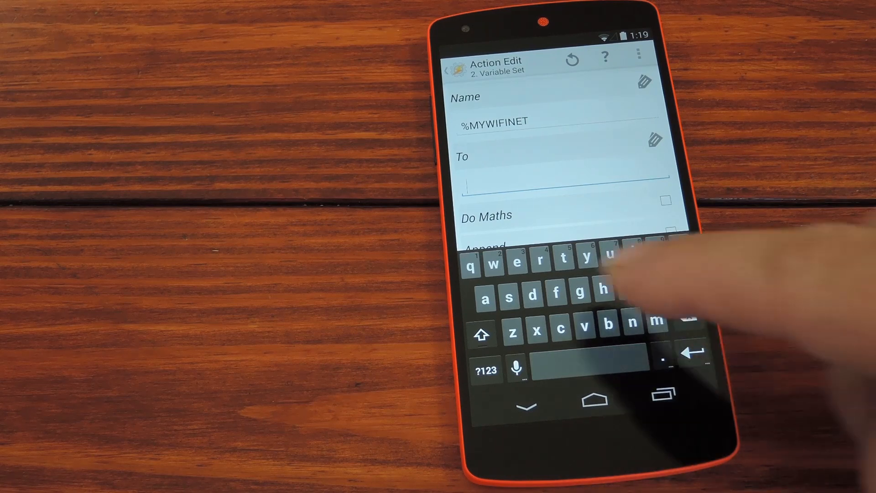
text(Na)
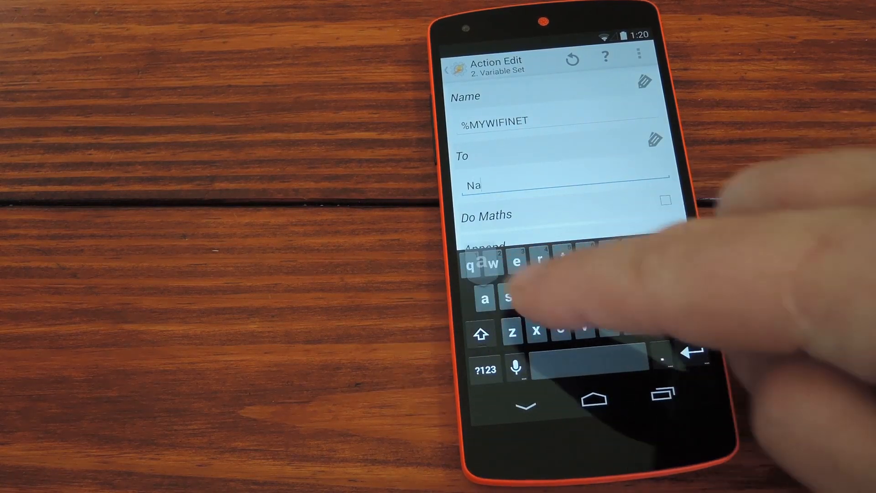
text(cho)
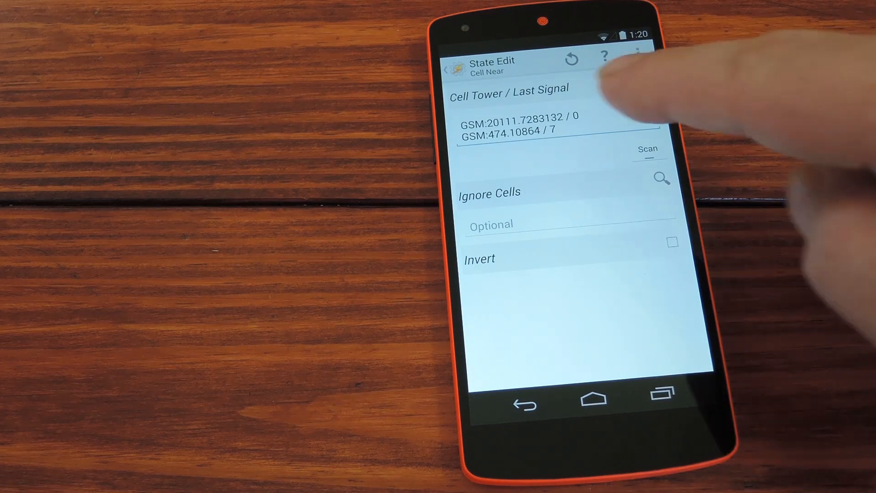
- Clear the old cell tower entries and scan for nearby towers
click(502, 134)
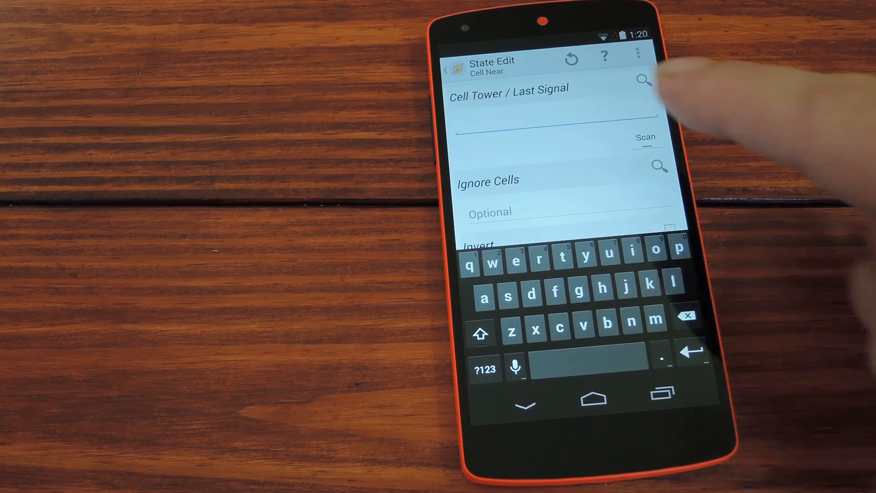
click(645, 136)
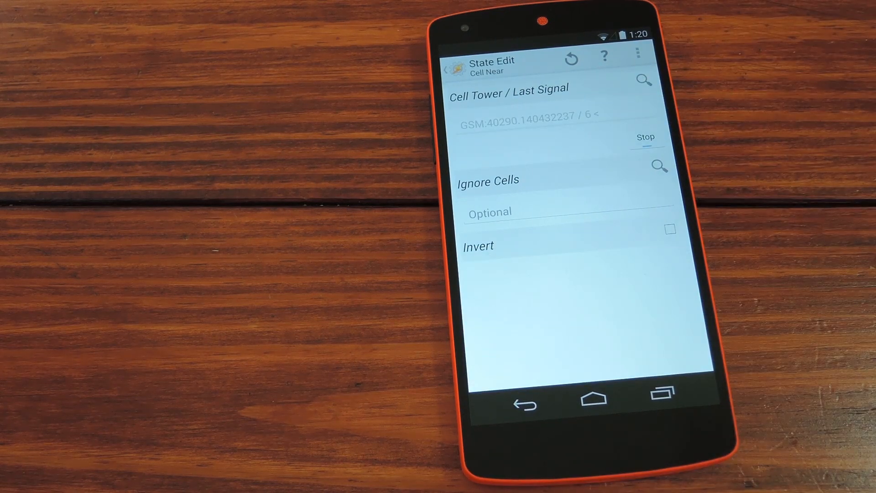